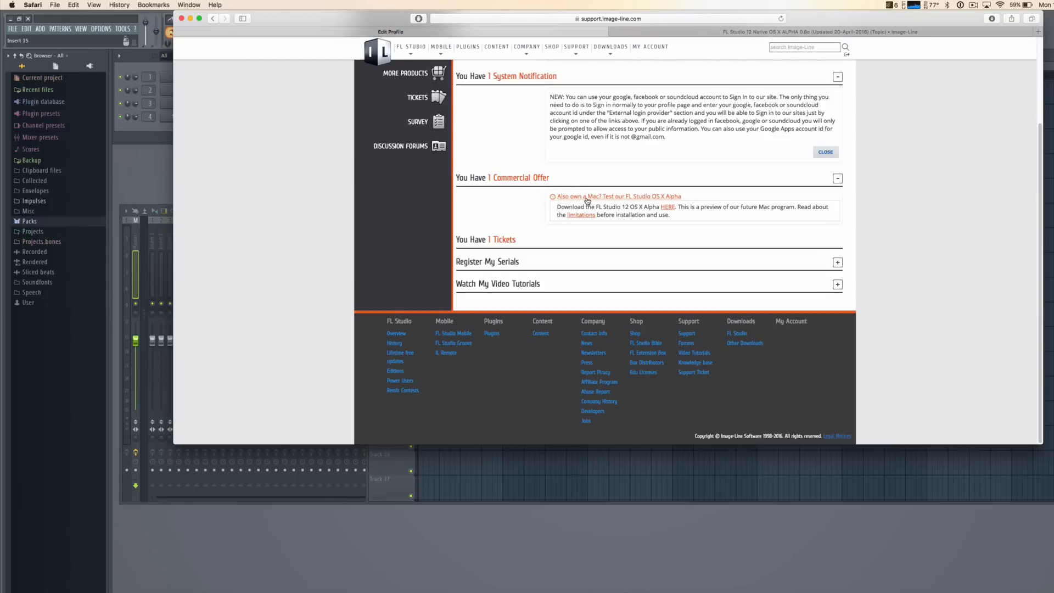
Follow the offer's 'limitations' link to the FL Studio 12 OS X alpha forum thread.
click(667, 208)
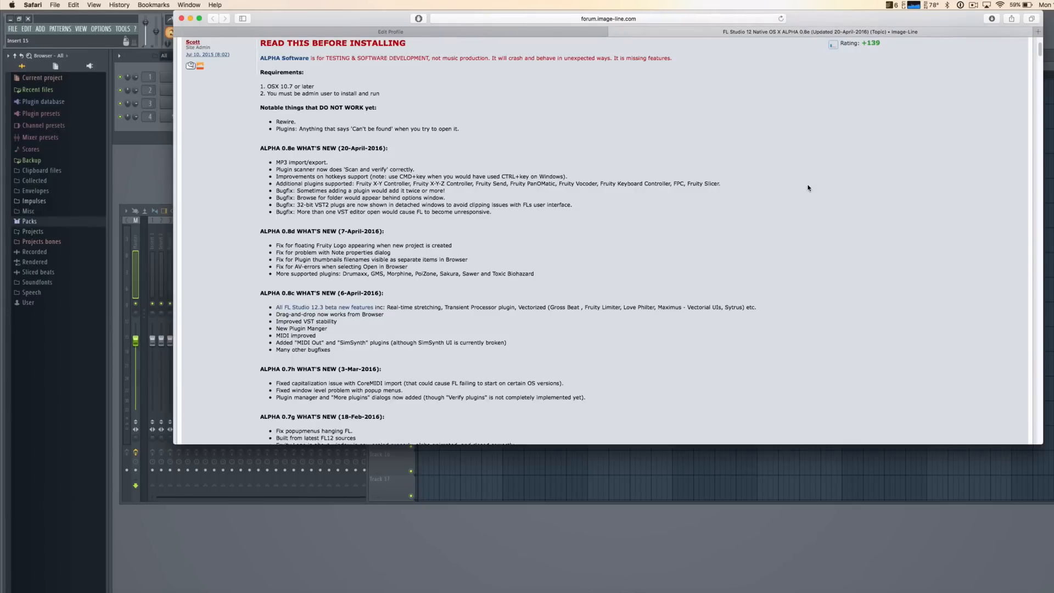